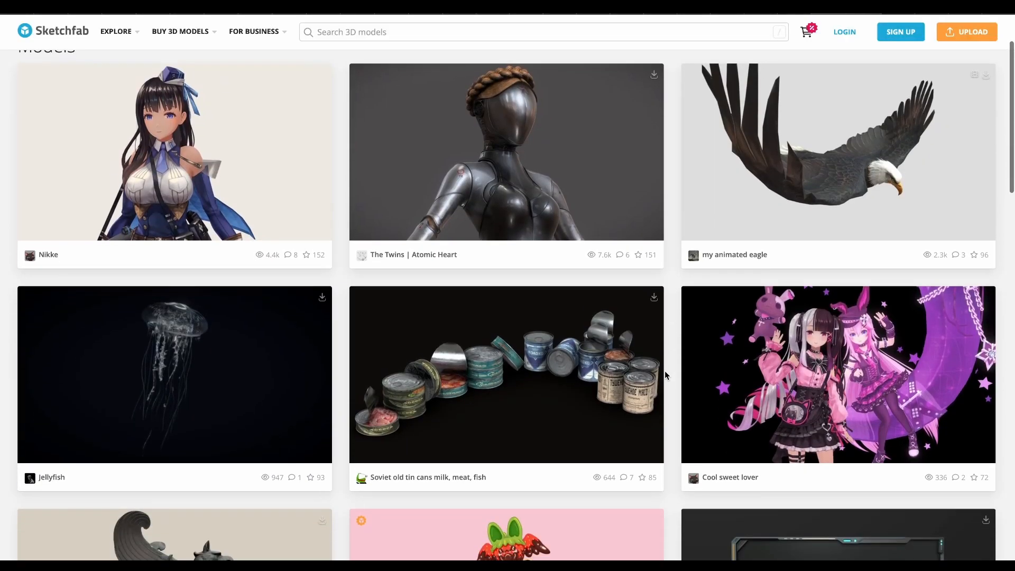
Step: Scroll the ArtStation noai results to the 'About Definition of Consent' artwork
{"action": "scroll", "scroll_direction": "down", "scroll_amount": 3}
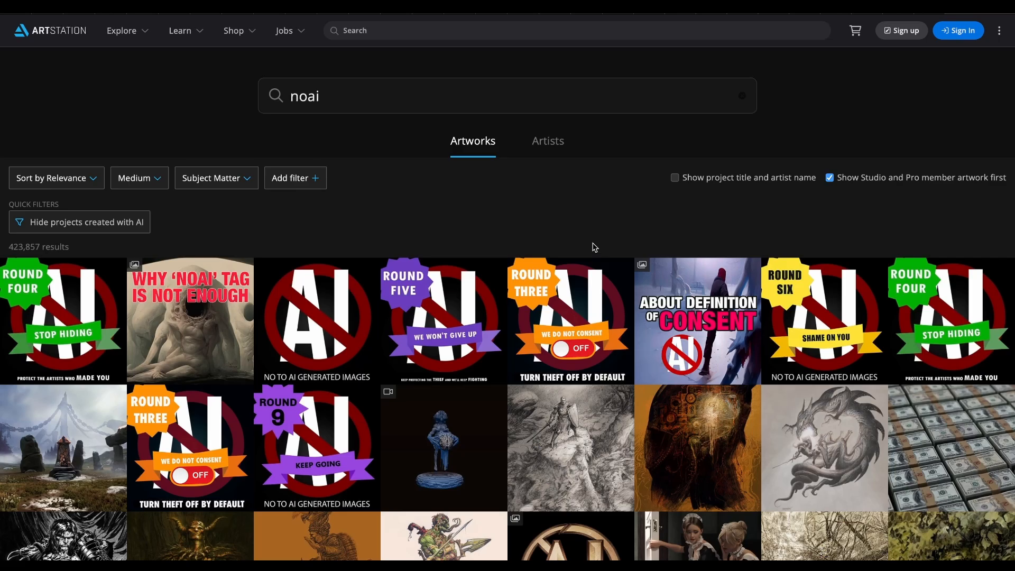
{"action": "scroll", "scroll_direction": "down", "scroll_amount": 3}
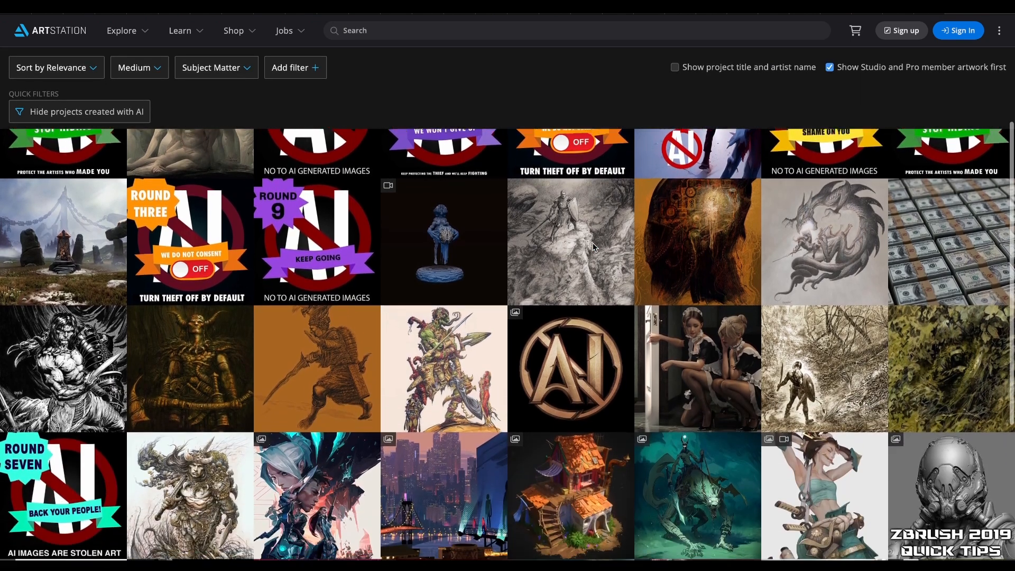
{"action": "scroll", "scroll_direction": "down", "scroll_amount": 3}
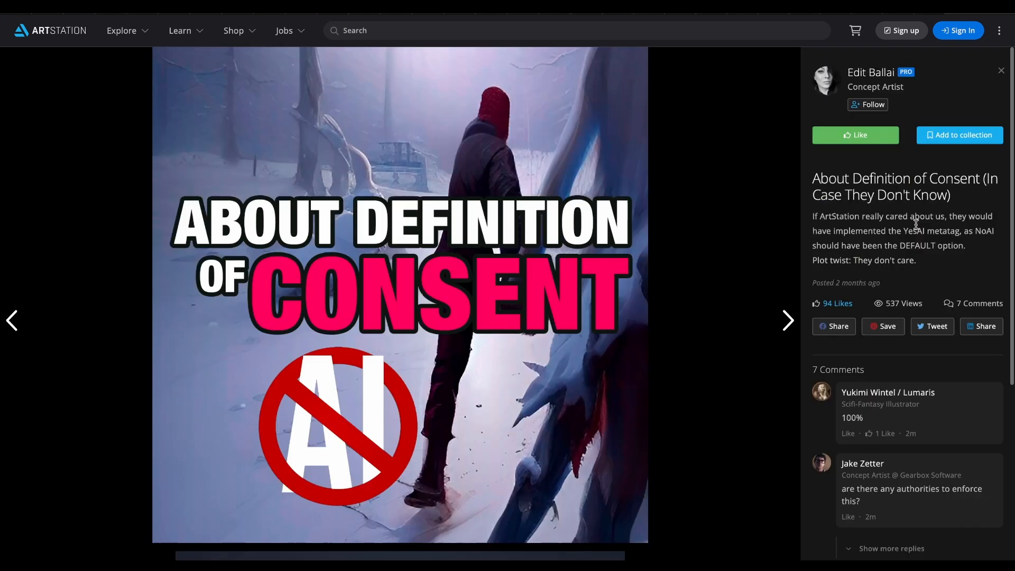
{"action": "mouse_move", "coordinate": [817, 298]}
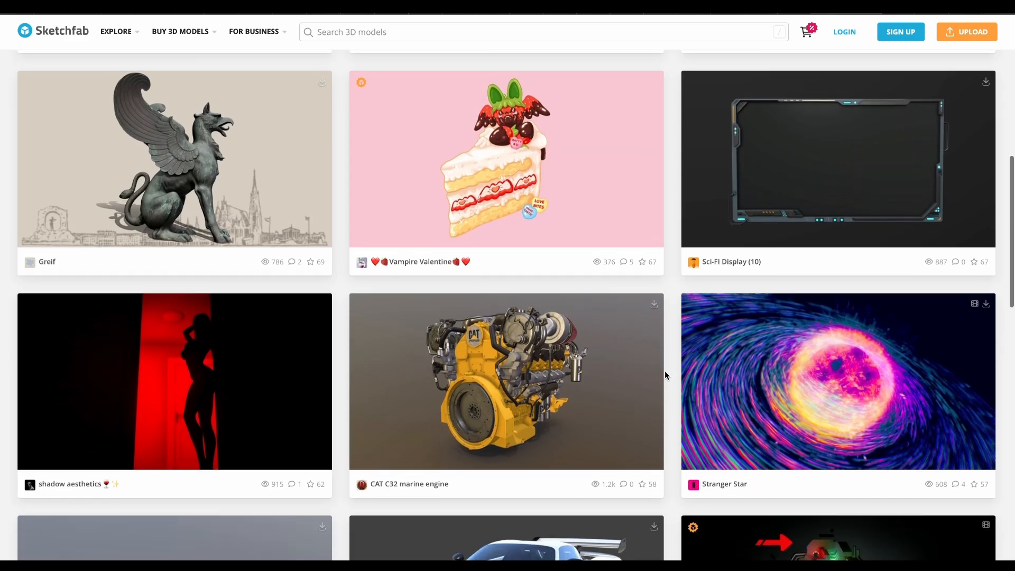
{"action": "scroll", "scroll_direction": "down", "scroll_amount": 3}
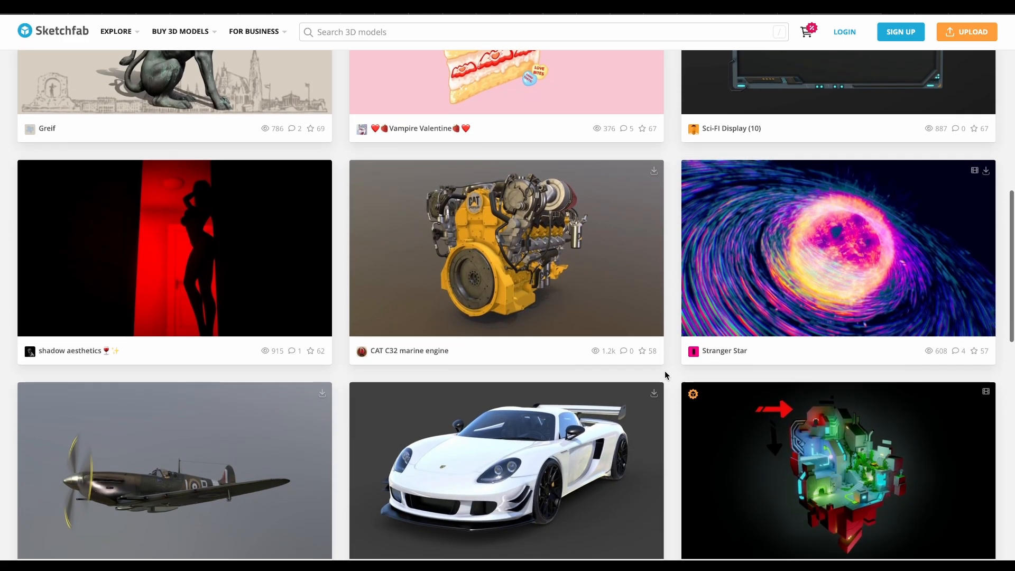
{"action": "scroll", "scroll_direction": "down", "scroll_amount": 3}
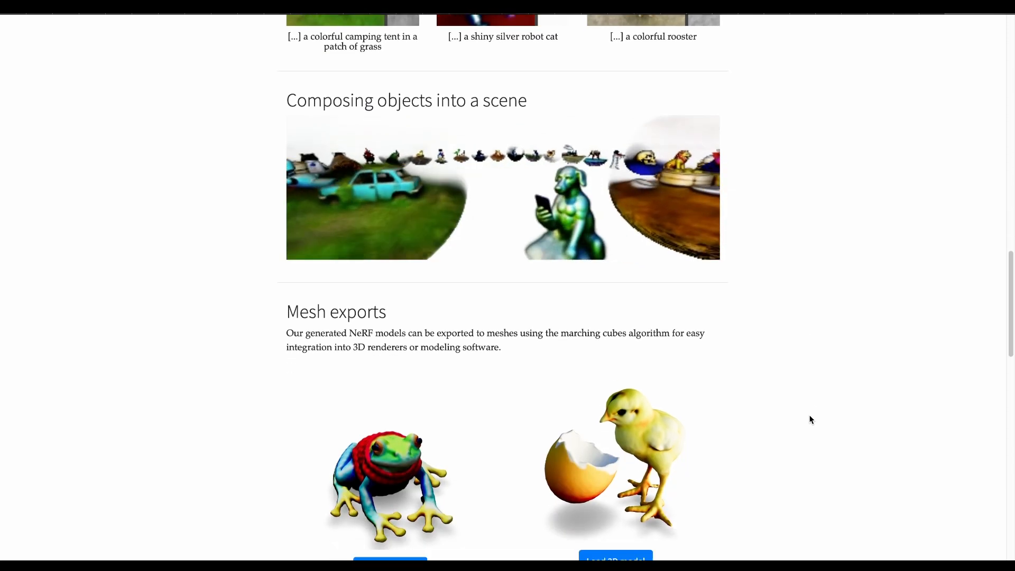
{"action": "scroll", "scroll_direction": "down", "scroll_amount": 3}
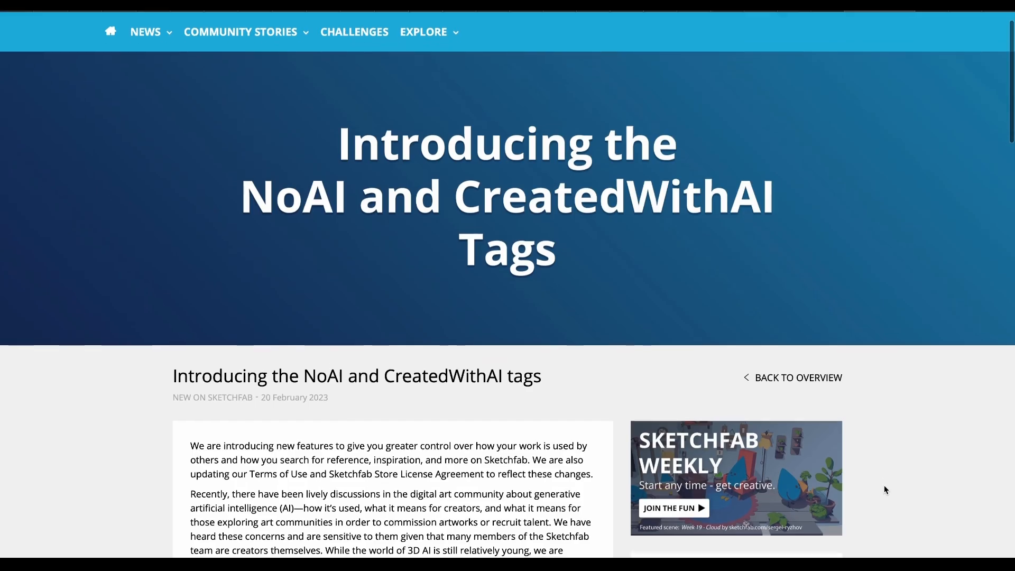
{"action": "scroll", "scroll_direction": "up", "scroll_amount": 3}
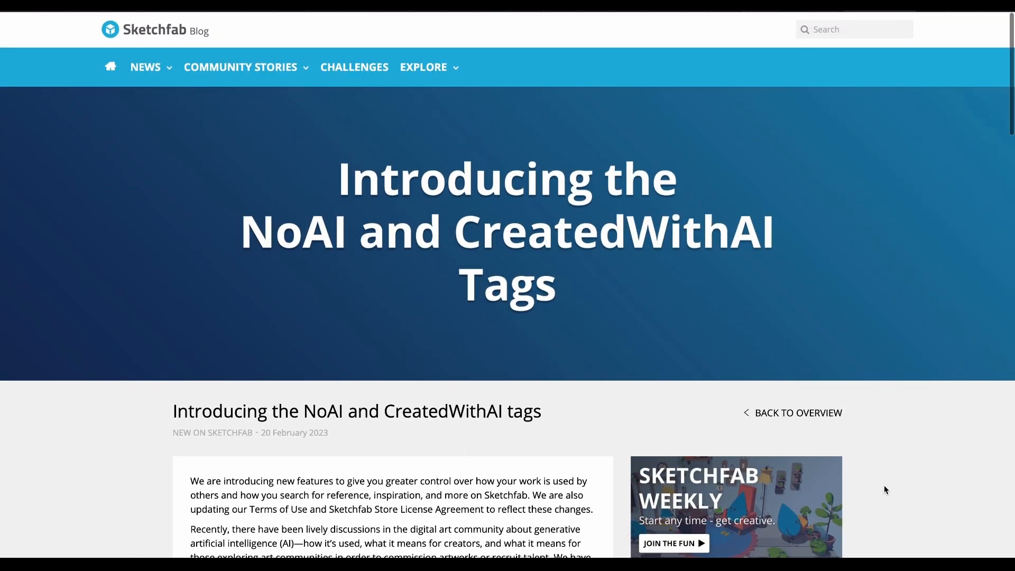
{"action": "scroll", "scroll_direction": "down", "scroll_amount": 3}
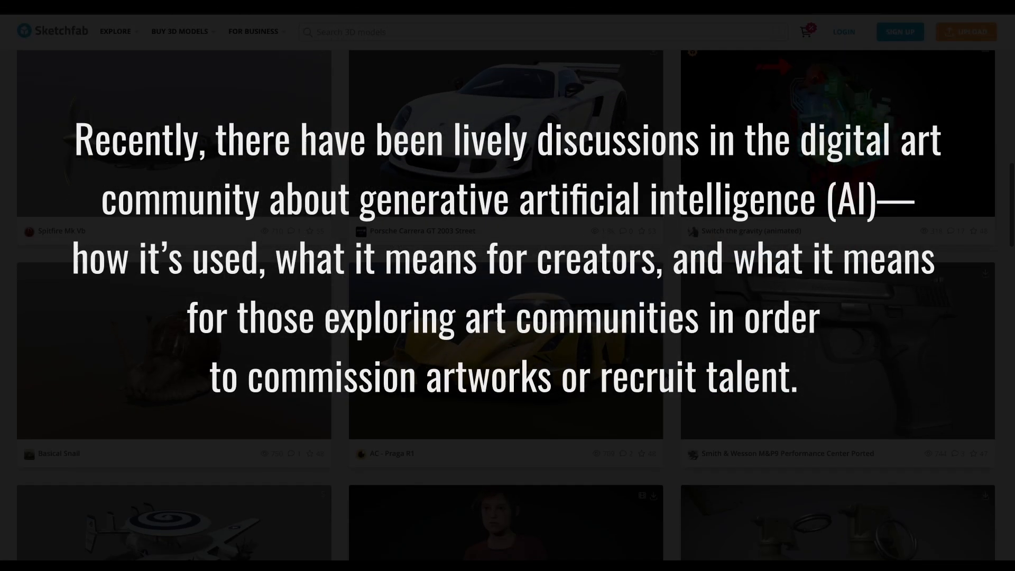
{"action": "scroll", "scroll_direction": "down", "scroll_amount": 3}
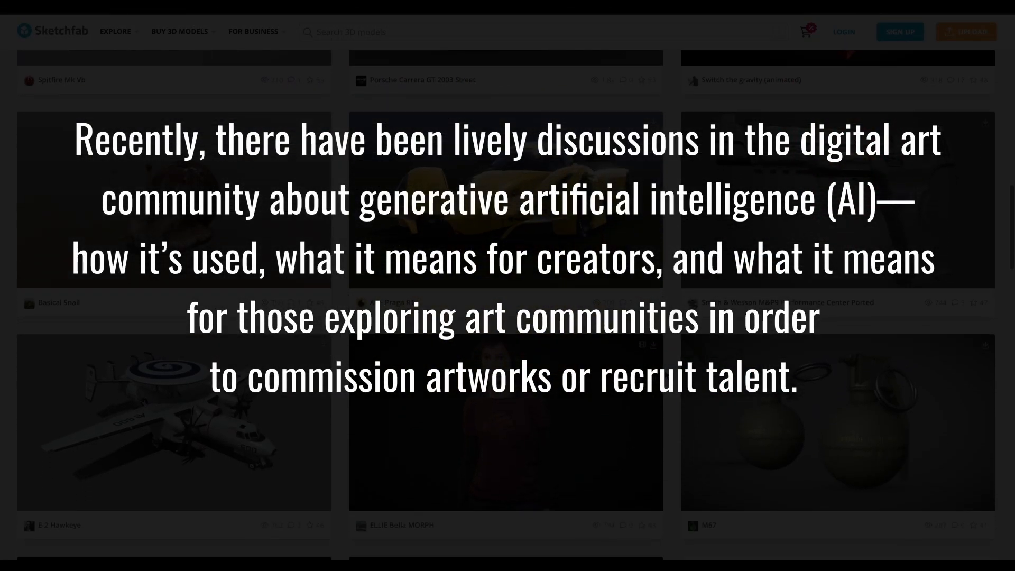
{"action": "scroll", "scroll_direction": "down", "scroll_amount": 3}
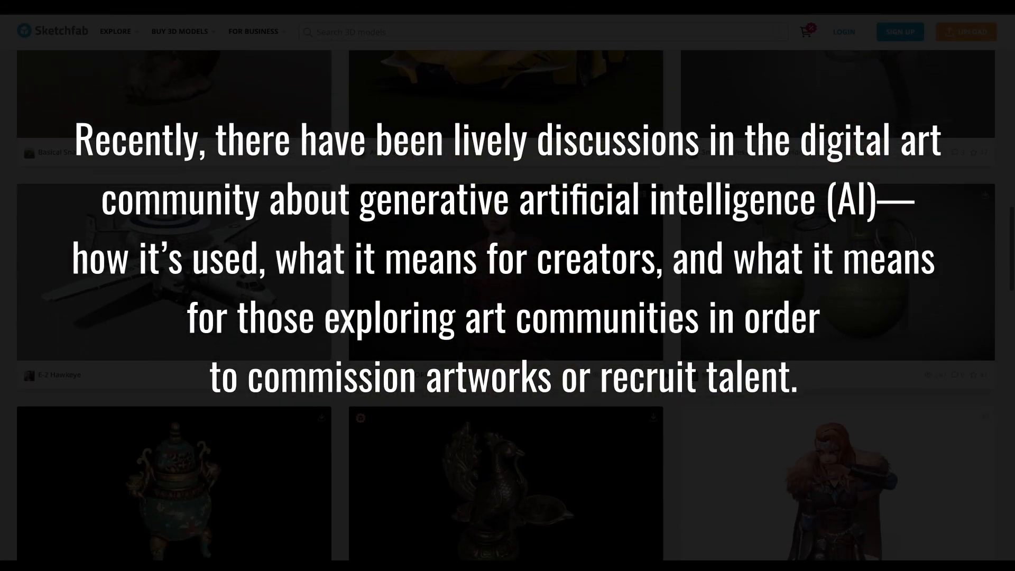
{"action": "scroll", "scroll_direction": "down", "scroll_amount": 3}
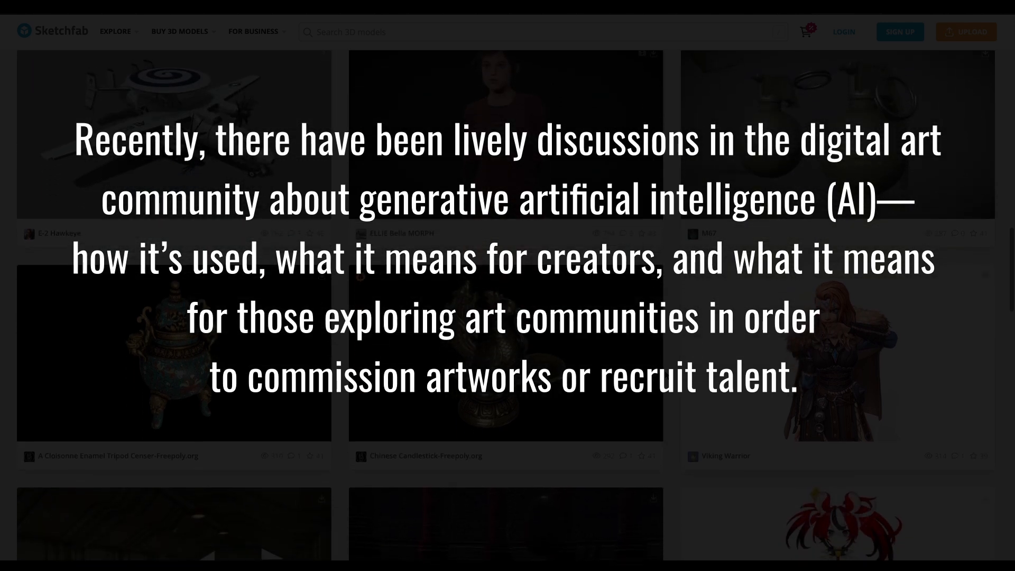
{"action": "scroll", "scroll_direction": "down", "scroll_amount": 3}
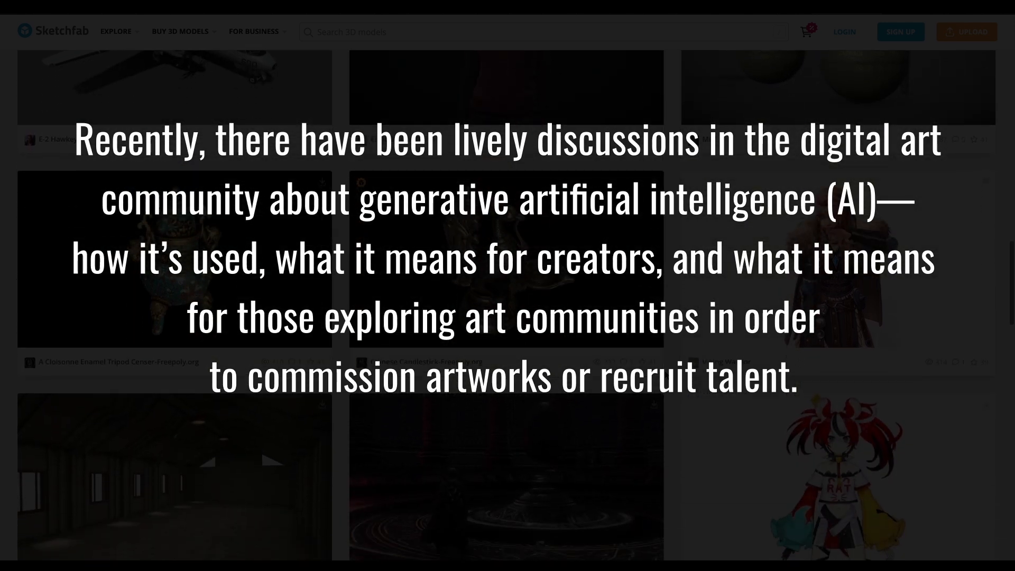
{"action": "scroll", "scroll_direction": "down", "scroll_amount": 3}
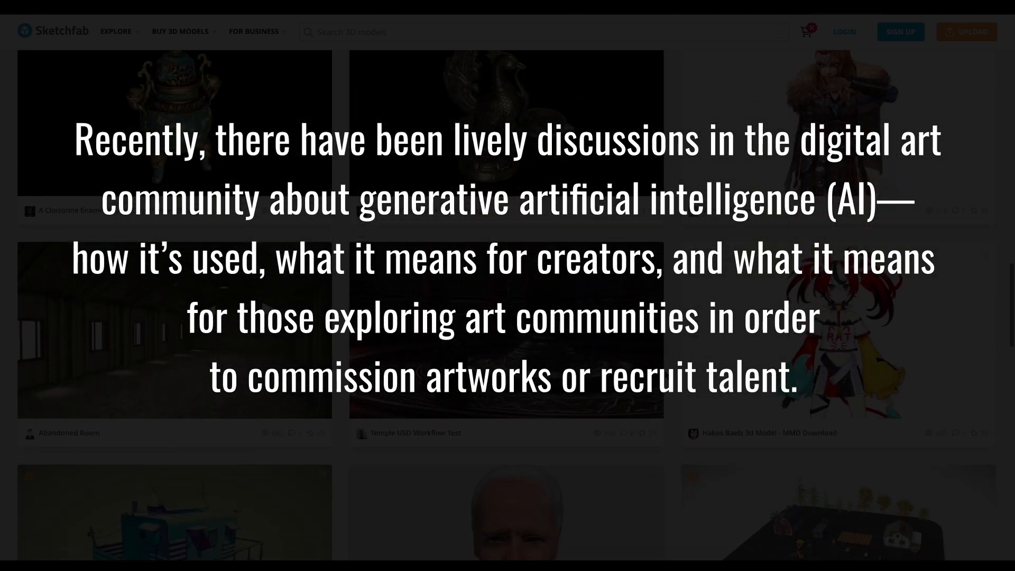
{"action": "scroll", "scroll_direction": "down", "scroll_amount": 3}
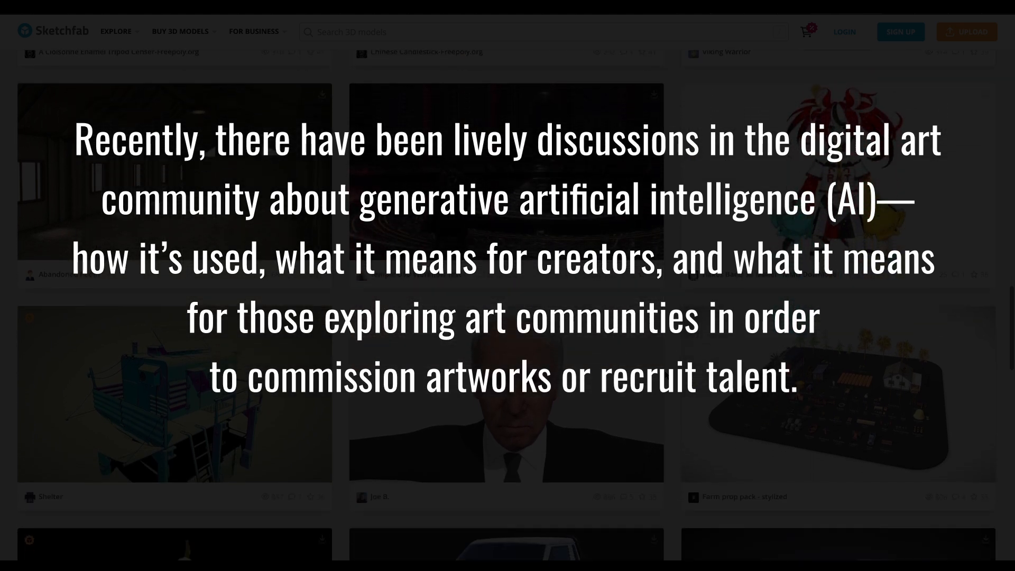
{"action": "scroll", "scroll_direction": "down", "scroll_amount": 3}
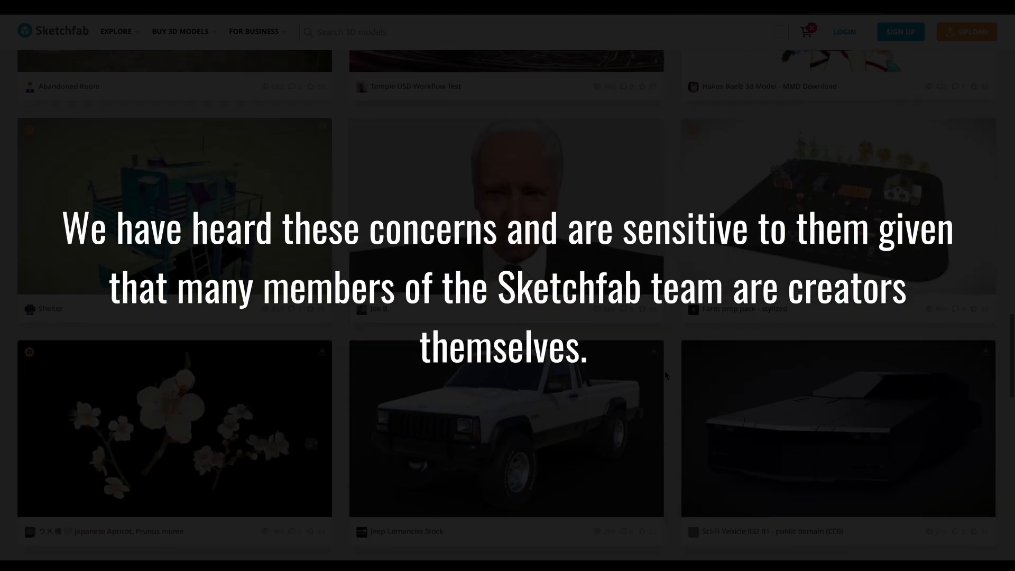
{"action": "scroll", "scroll_direction": "down", "scroll_amount": 3}
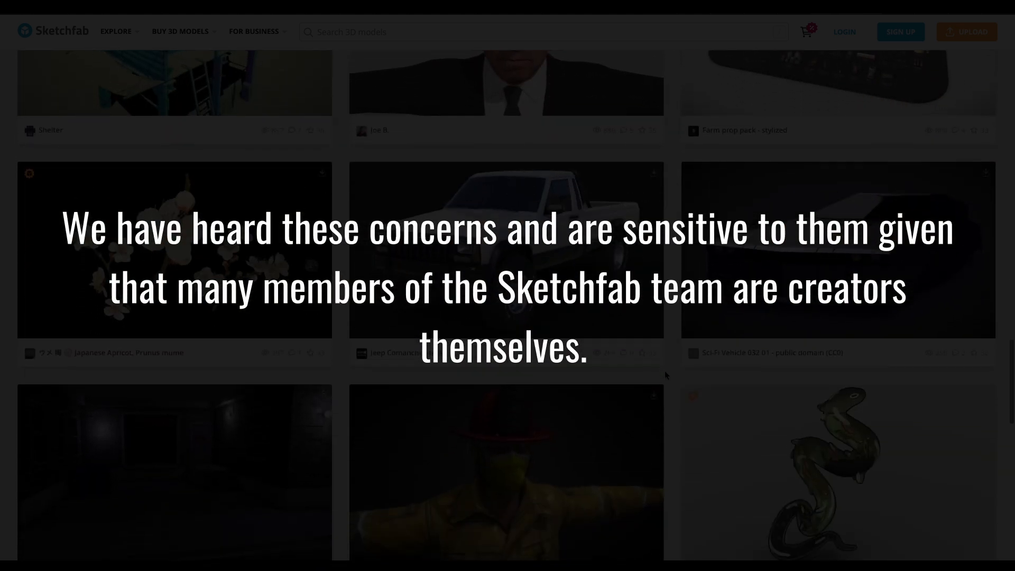
{"action": "scroll", "scroll_direction": "down", "scroll_amount": 3}
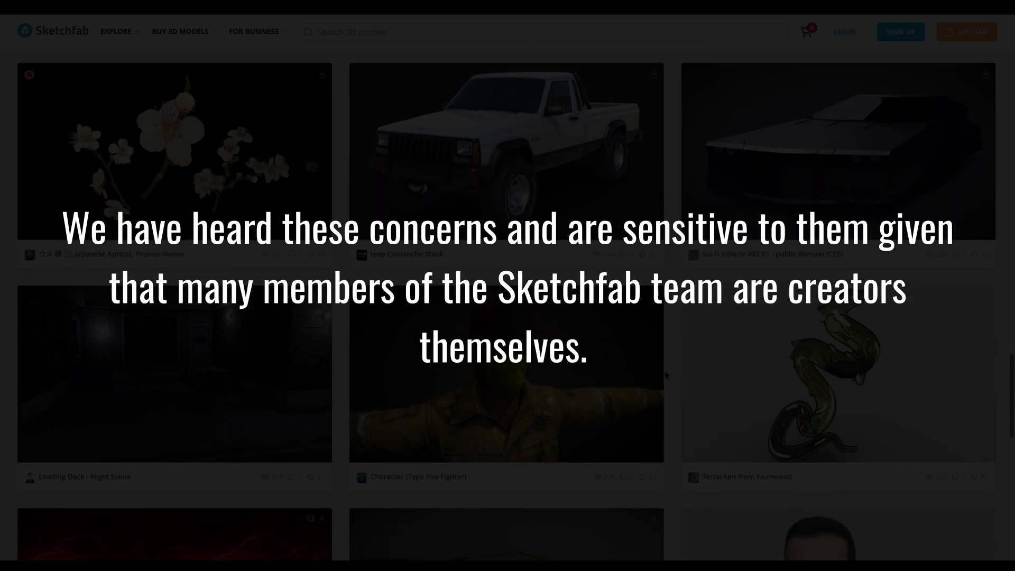
{"action": "scroll", "scroll_direction": "down", "scroll_amount": 3}
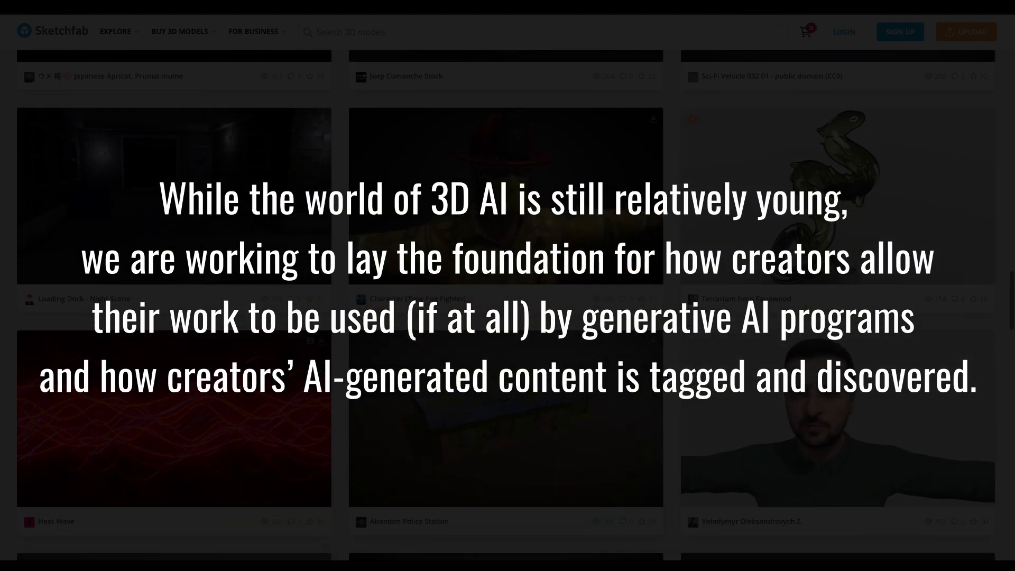
{"action": "scroll", "scroll_direction": "down", "scroll_amount": 3}
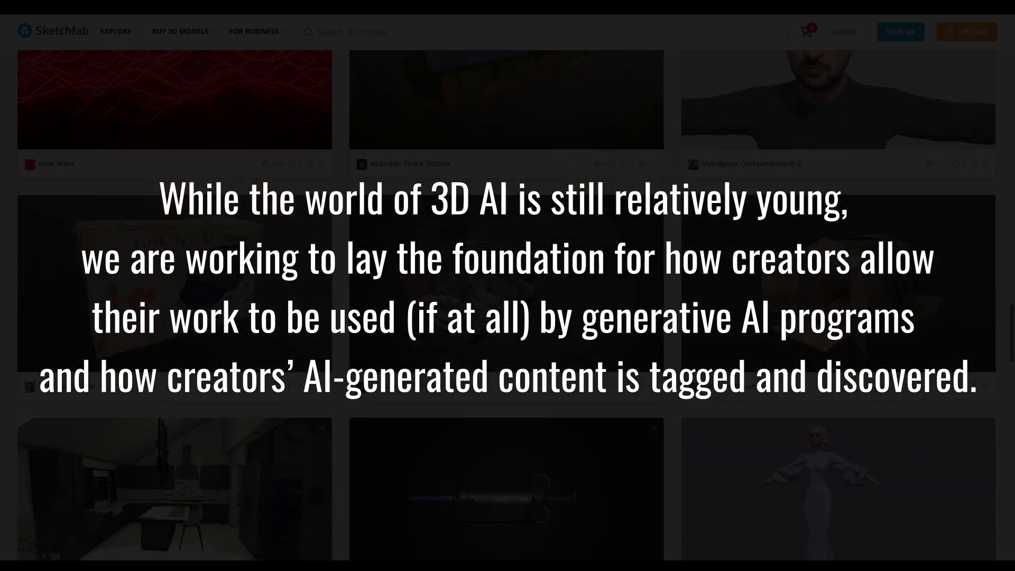
{"action": "scroll", "scroll_direction": "down", "scroll_amount": 3}
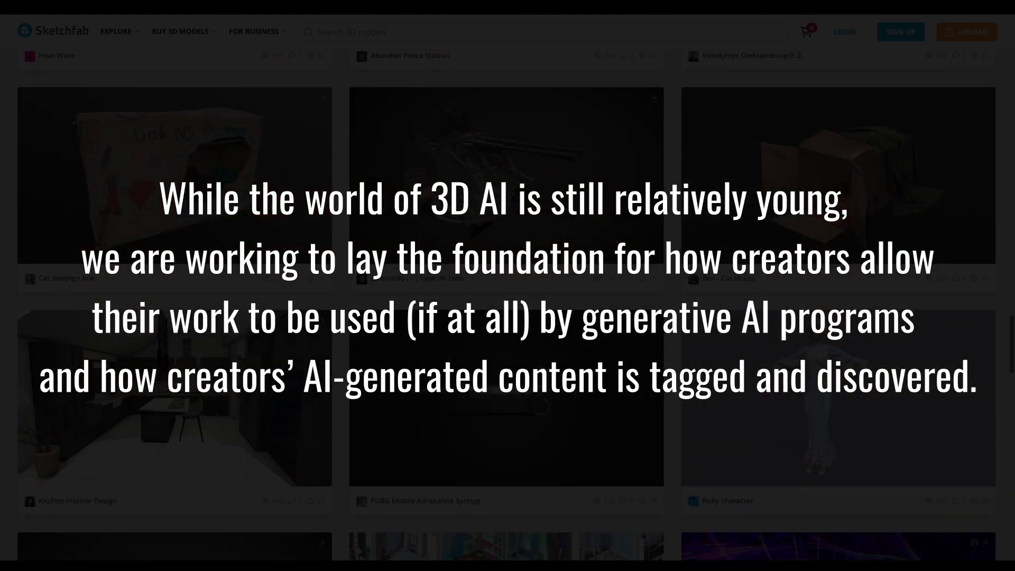
{"action": "scroll", "scroll_direction": "down", "scroll_amount": 3}
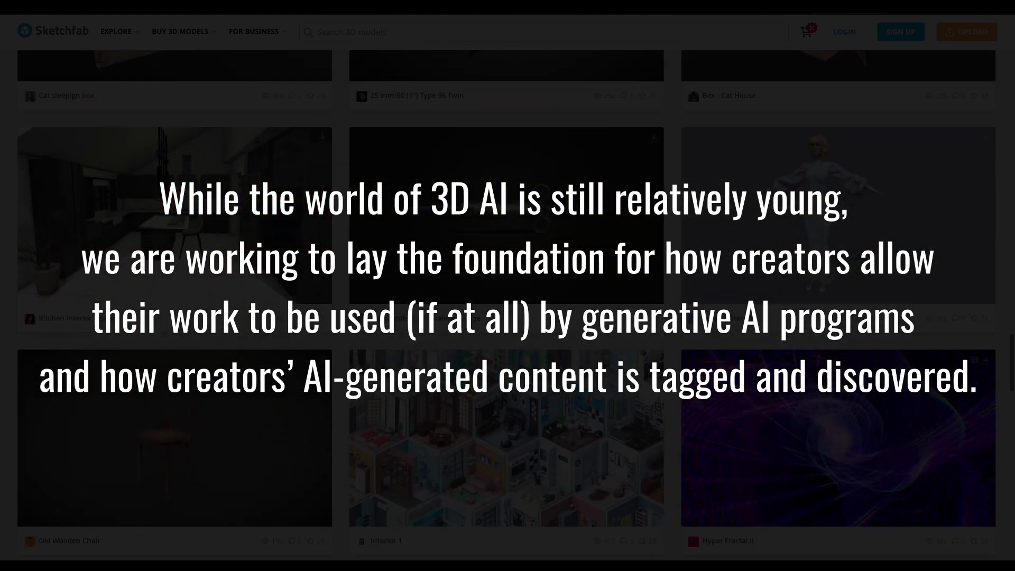
{"action": "scroll", "scroll_direction": "down", "scroll_amount": 3}
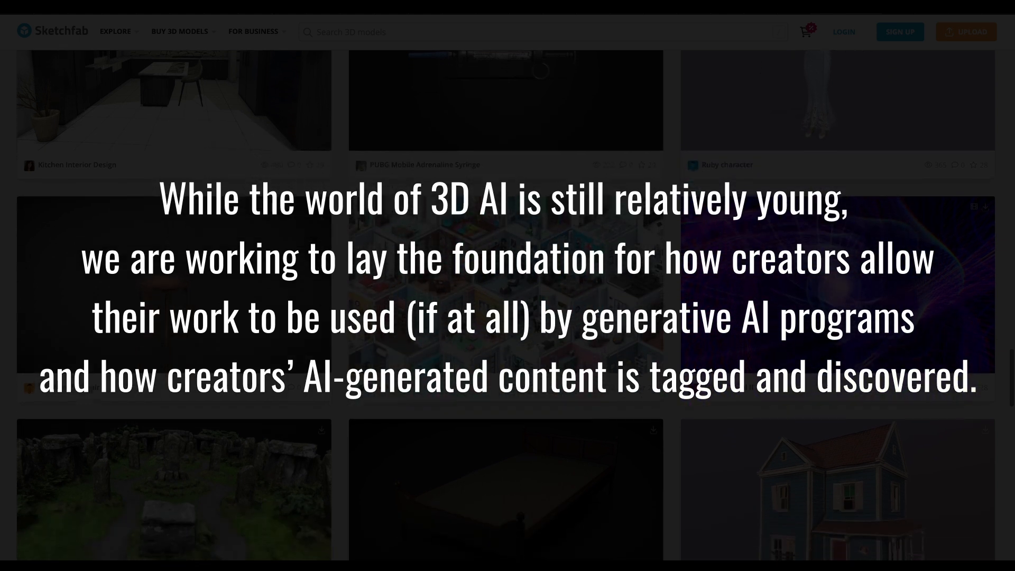
{"action": "scroll", "scroll_direction": "down", "scroll_amount": 3}
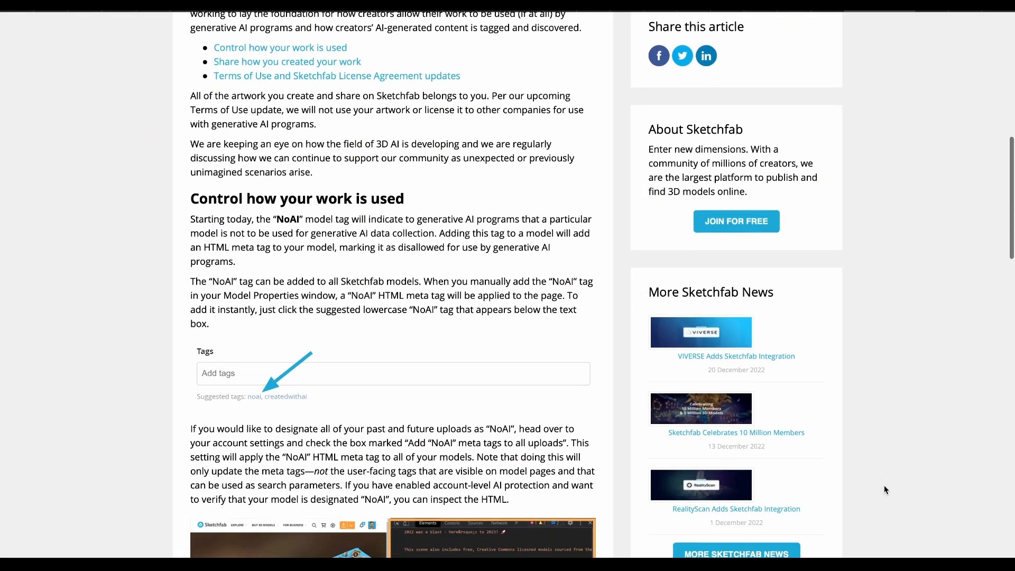
Step: Read through the blog post's tagging instructions to the end
{"action": "scroll", "scroll_direction": "down", "scroll_amount": 3}
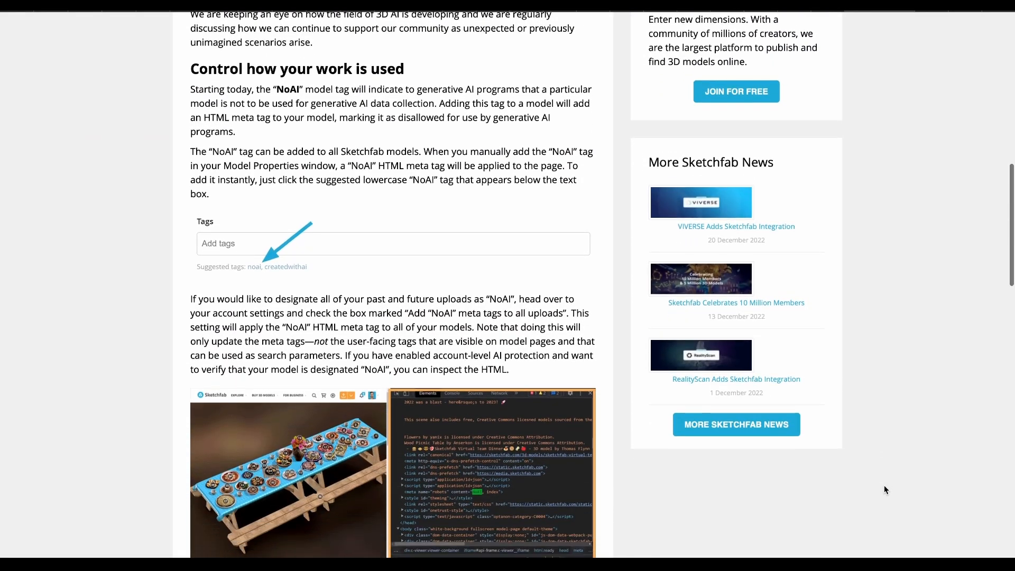
{"action": "scroll", "scroll_direction": "down", "scroll_amount": 3}
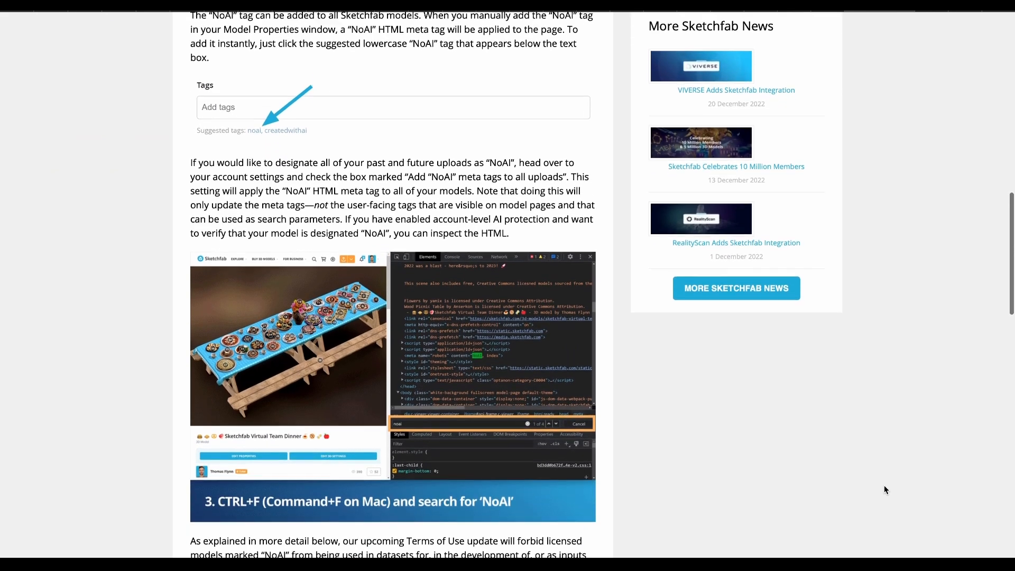
{"action": "scroll", "scroll_direction": "down", "scroll_amount": 3}
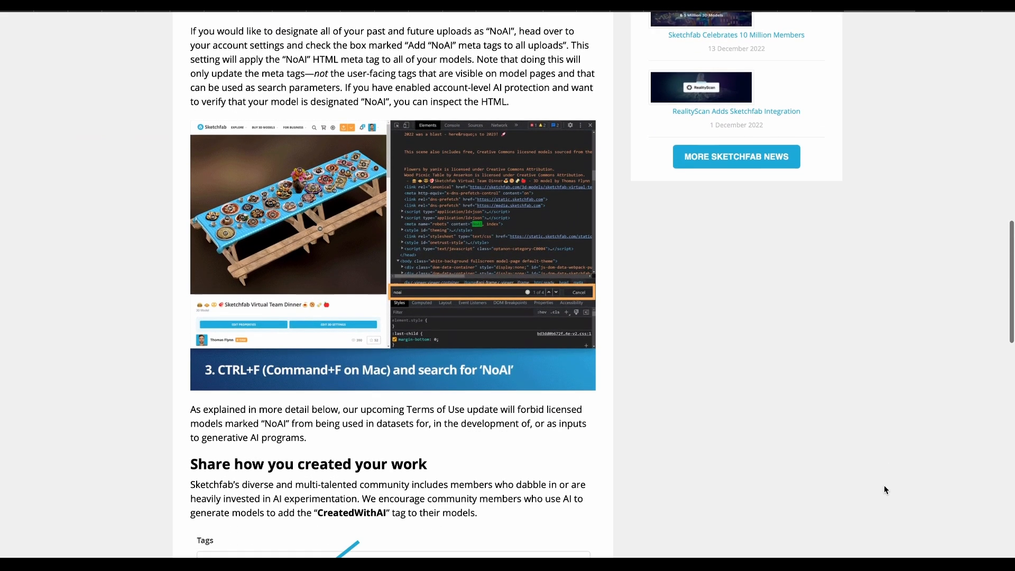
{"action": "scroll", "scroll_direction": "down", "scroll_amount": 3}
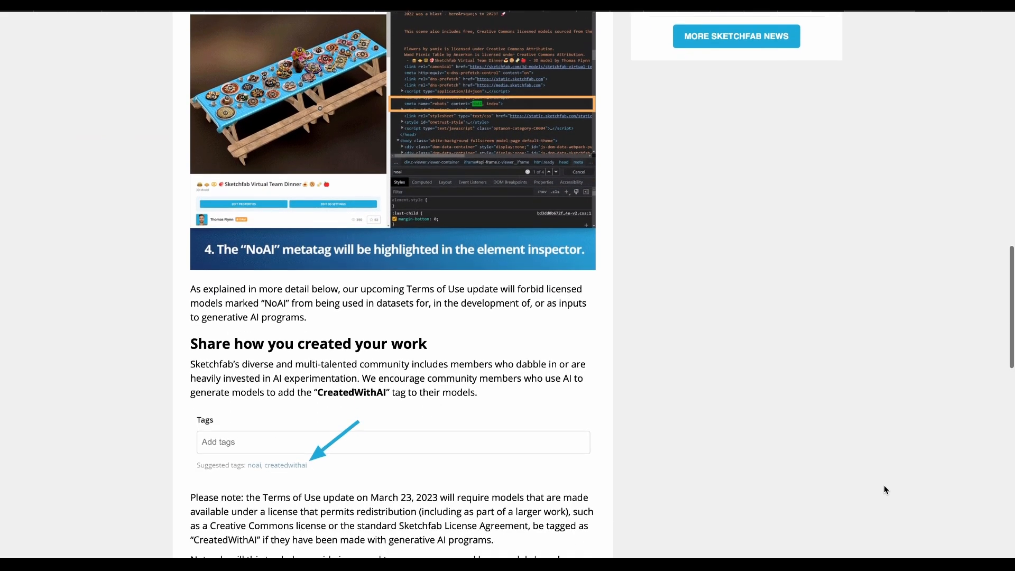
{"action": "scroll", "scroll_direction": "down", "scroll_amount": 3}
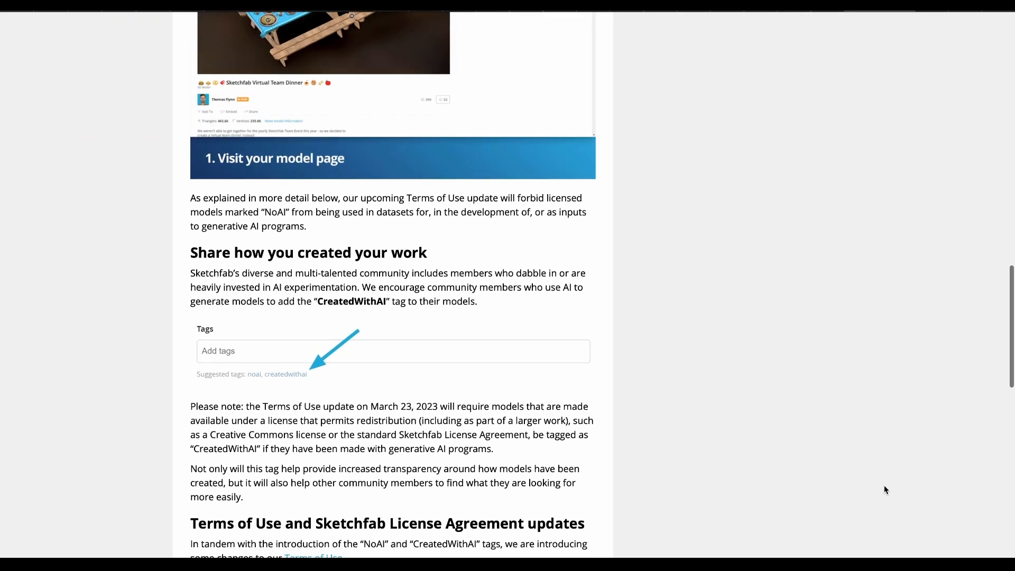
{"action": "scroll", "scroll_direction": "down", "scroll_amount": 3}
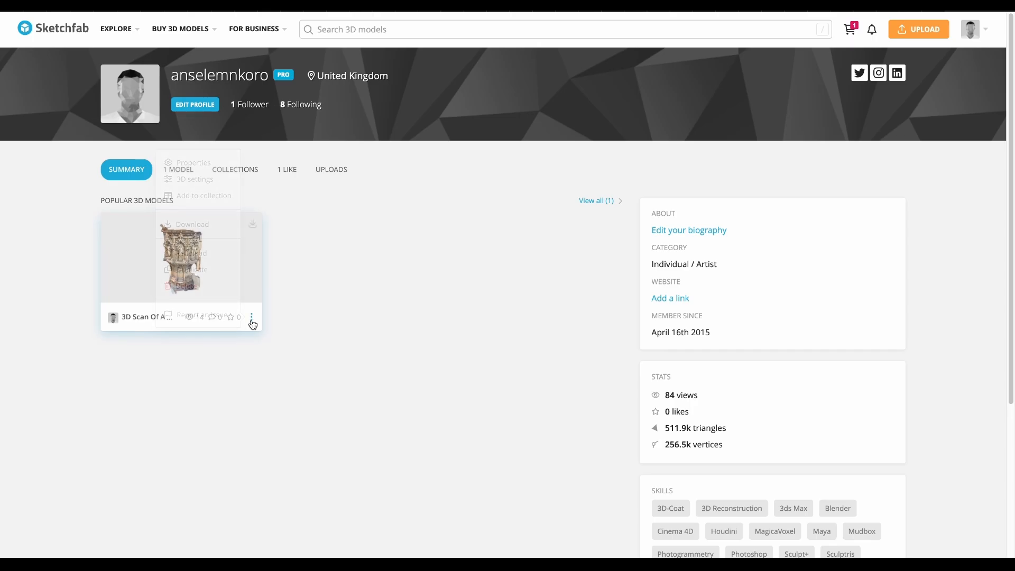
Step: Open Properties for the 3D Scan Of A Cathedral Pulpit model from its card menu
{"action": "left_click", "coordinate": [251, 317]}
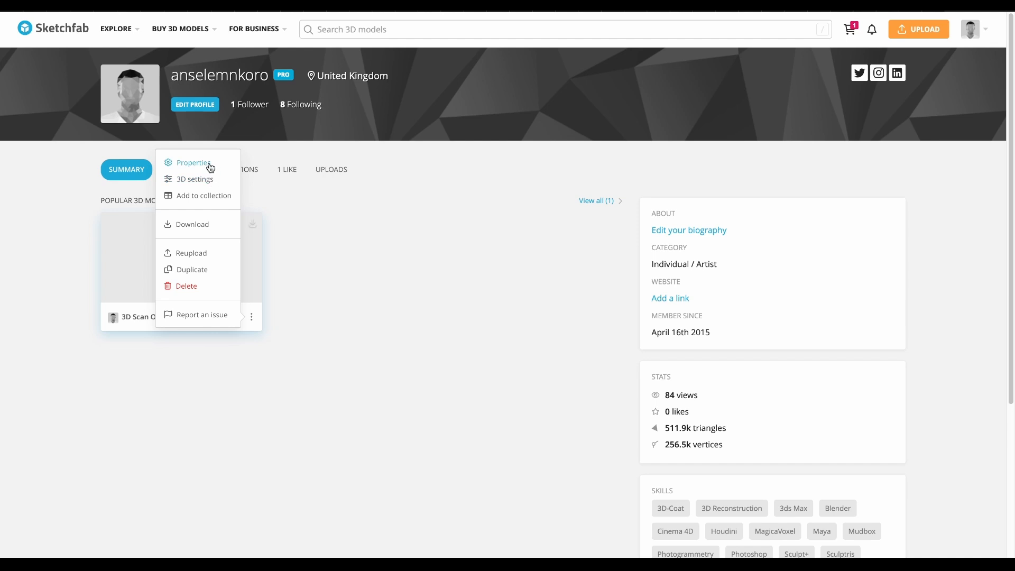
{"action": "left_click", "coordinate": [192, 163]}
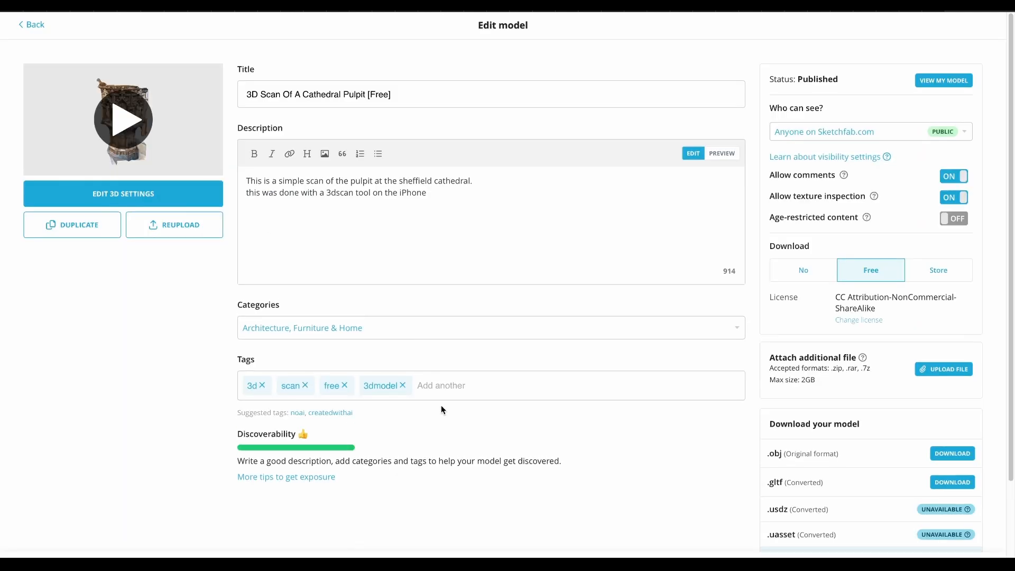
Step: Add the noai tag to the pulpit model and start typing 'created' for createdwithai suggestions
{"action": "type", "text": "no"}
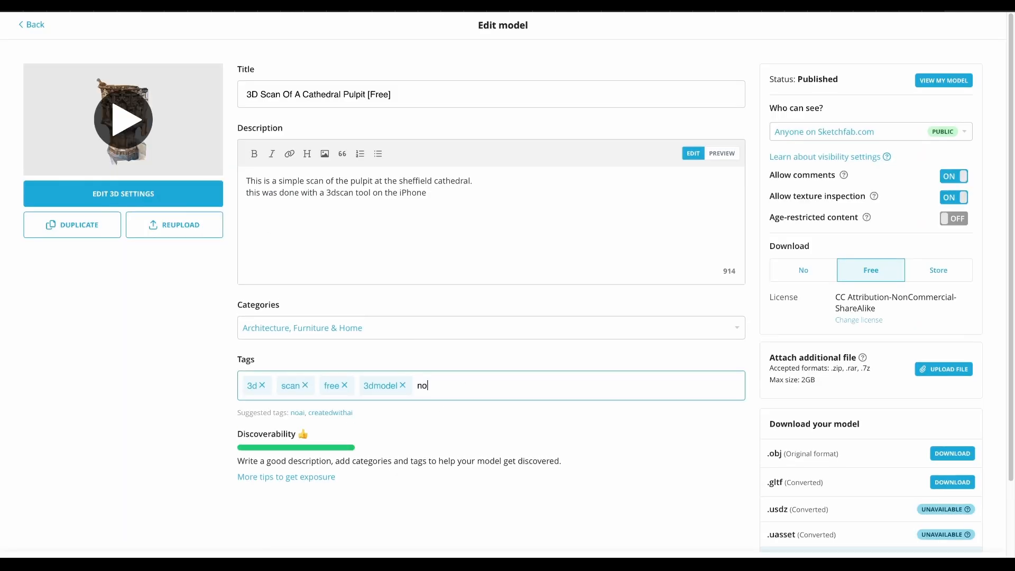
{"action": "type", "text": "ai"}
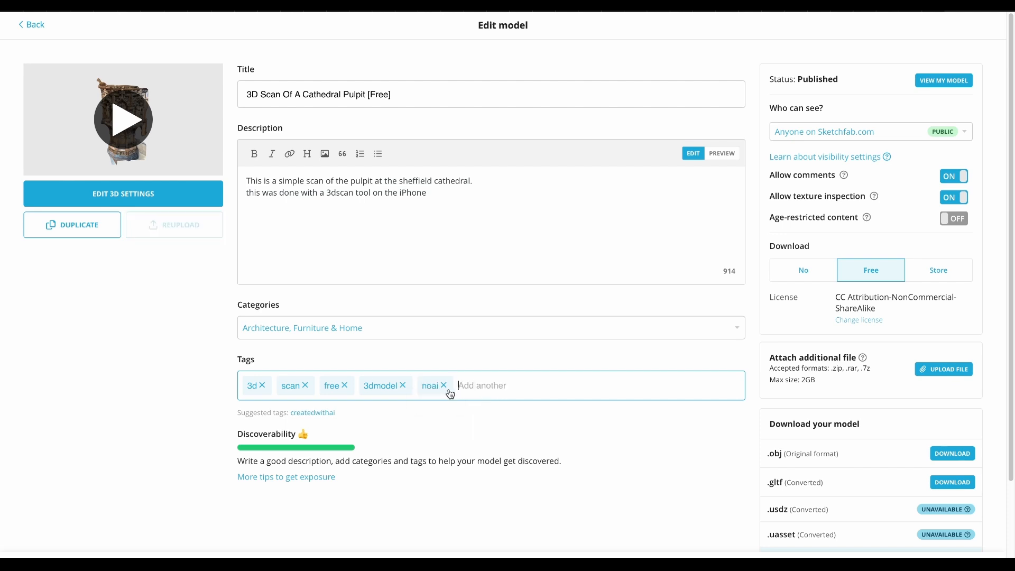
{"action": "type", "text": "created"}
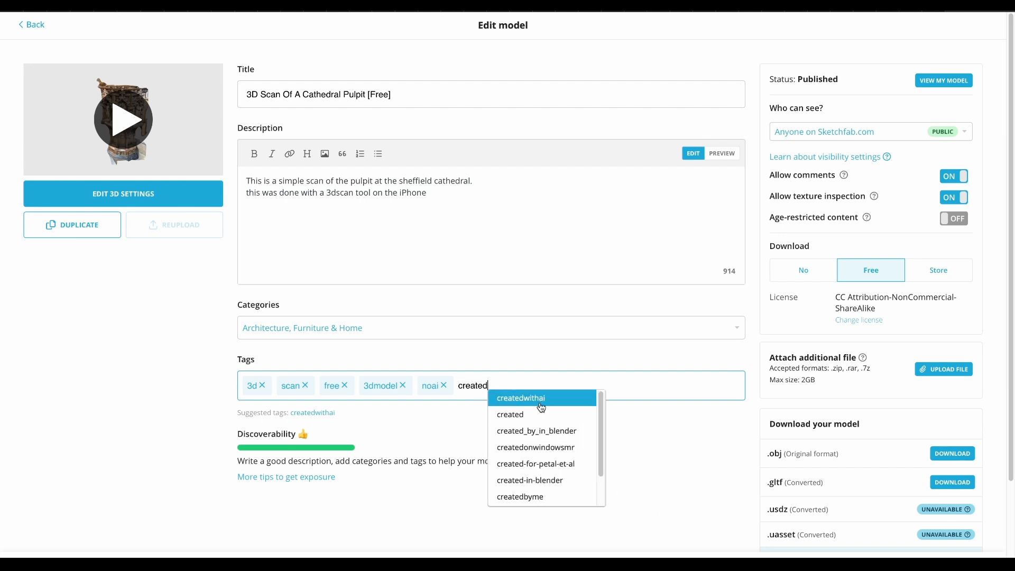
{"action": "mouse_move", "coordinate": [550, 401]}
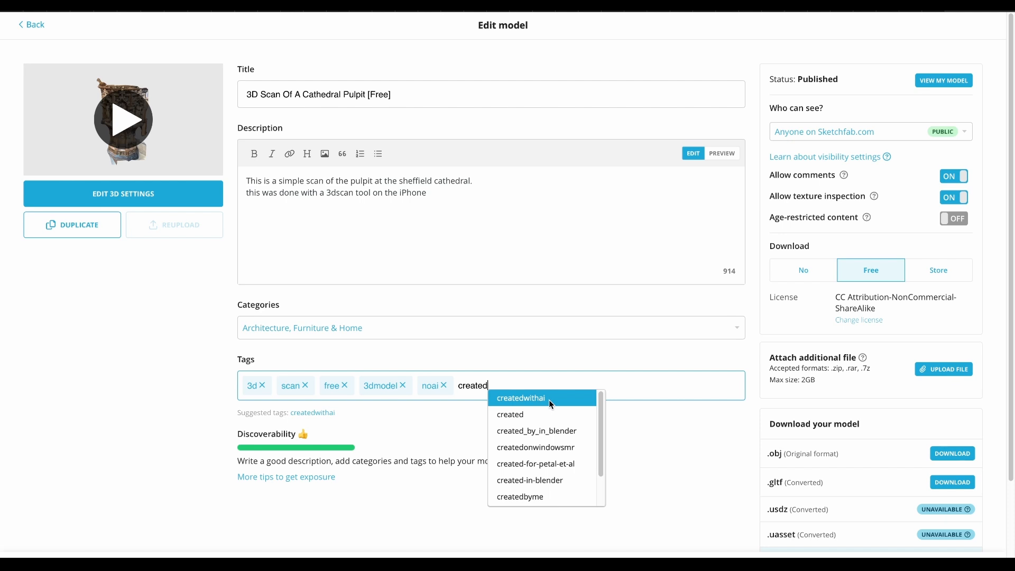
{"action": "mouse_move", "coordinate": [462, 506]}
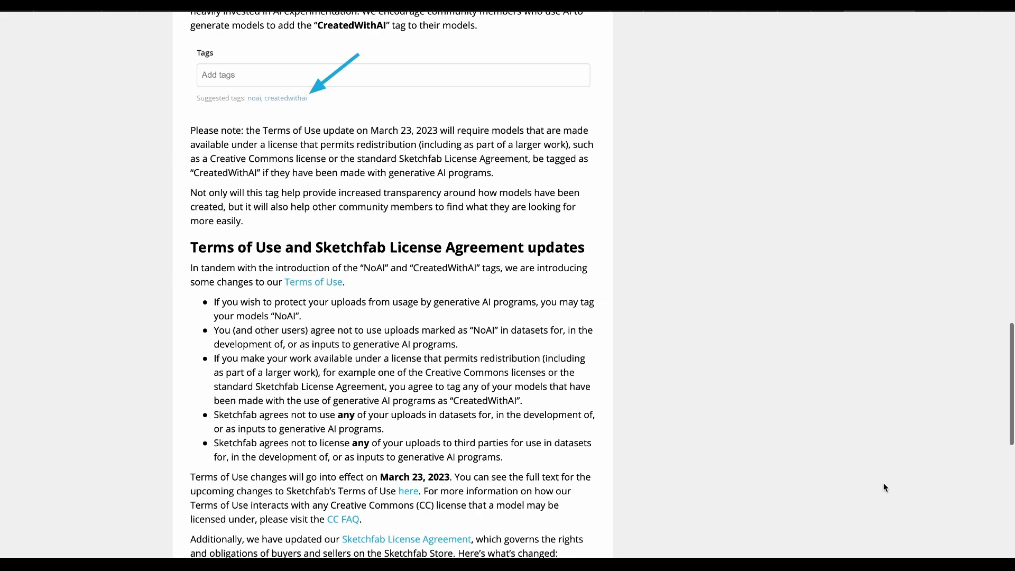
Step: Scroll through the blog post's Terms of Use updates section and back toward the top
{"action": "scroll", "scroll_direction": "down", "scroll_amount": 3}
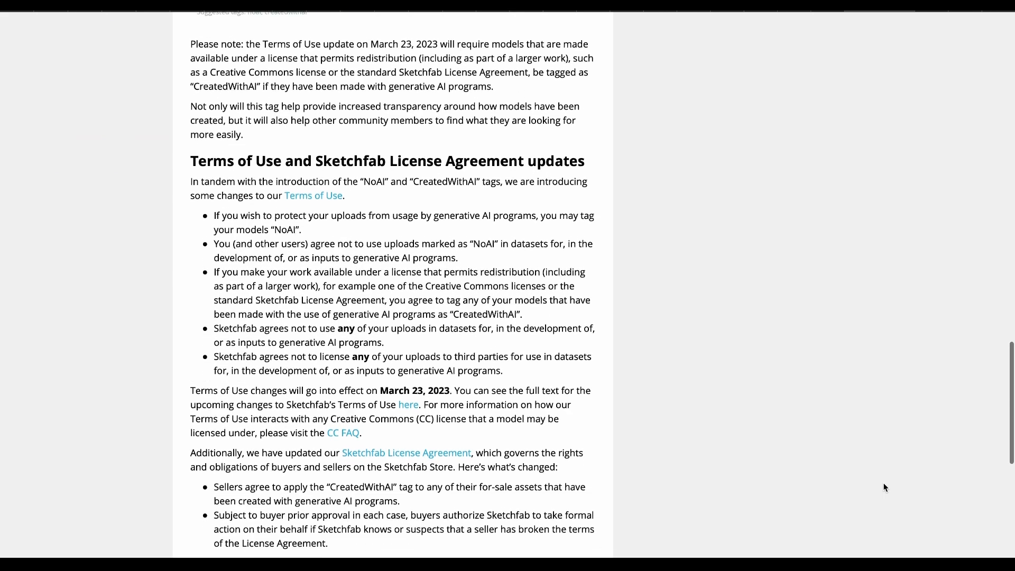
{"action": "scroll", "scroll_direction": "down", "scroll_amount": 3}
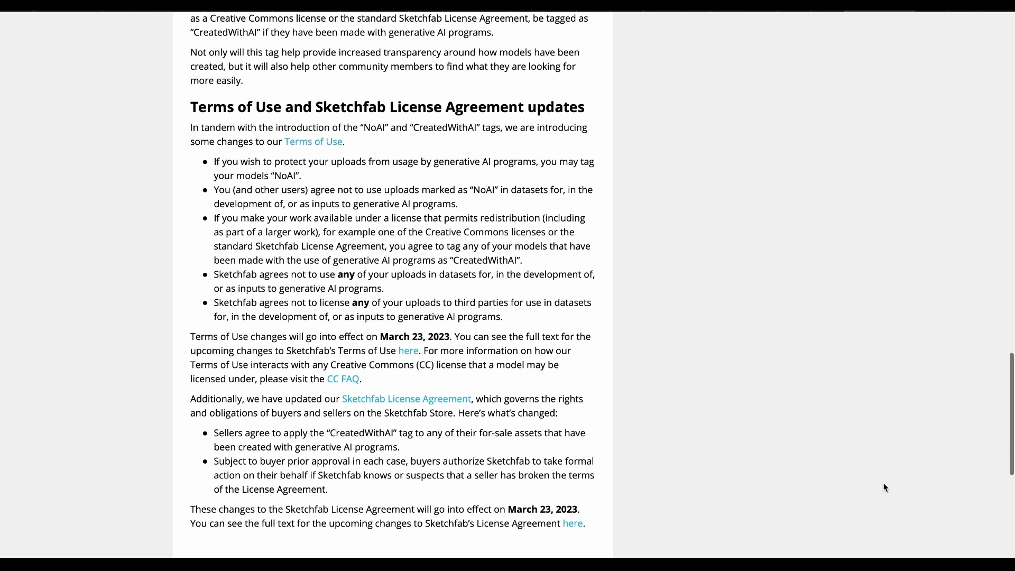
{"action": "scroll", "scroll_direction": "down", "scroll_amount": 3}
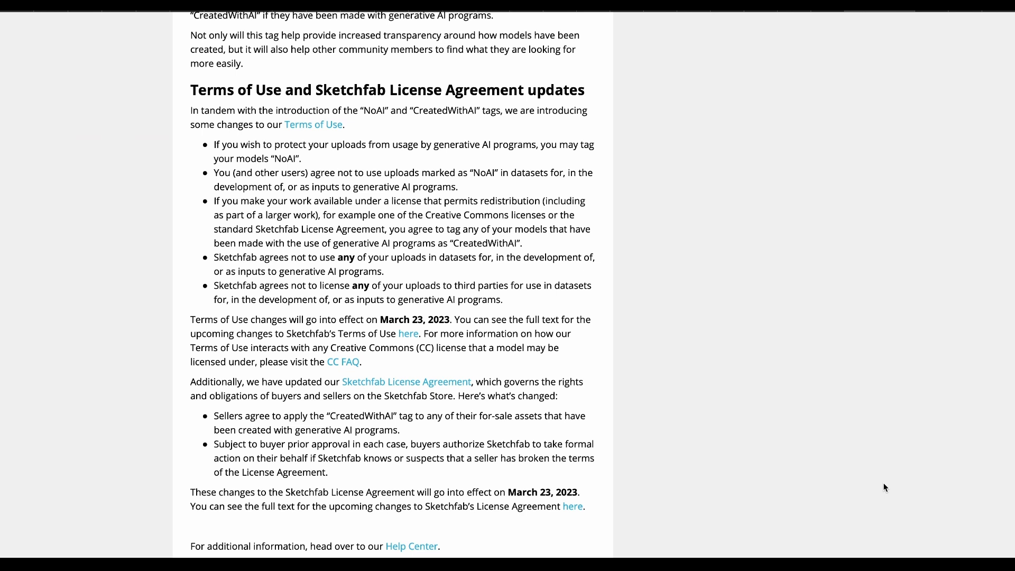
{"action": "scroll", "scroll_direction": "down", "scroll_amount": 3}
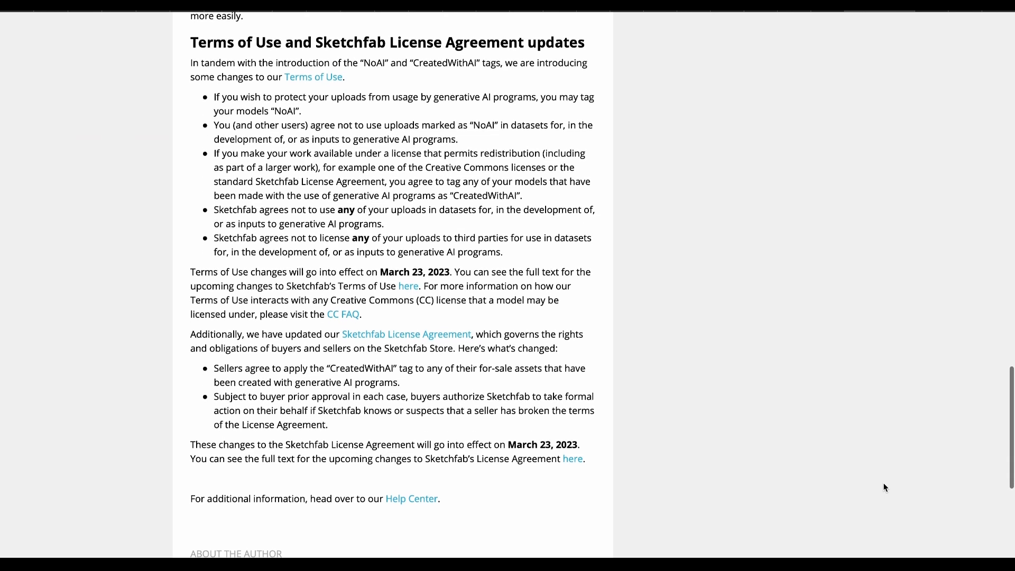
{"action": "scroll", "scroll_direction": "down", "scroll_amount": 3}
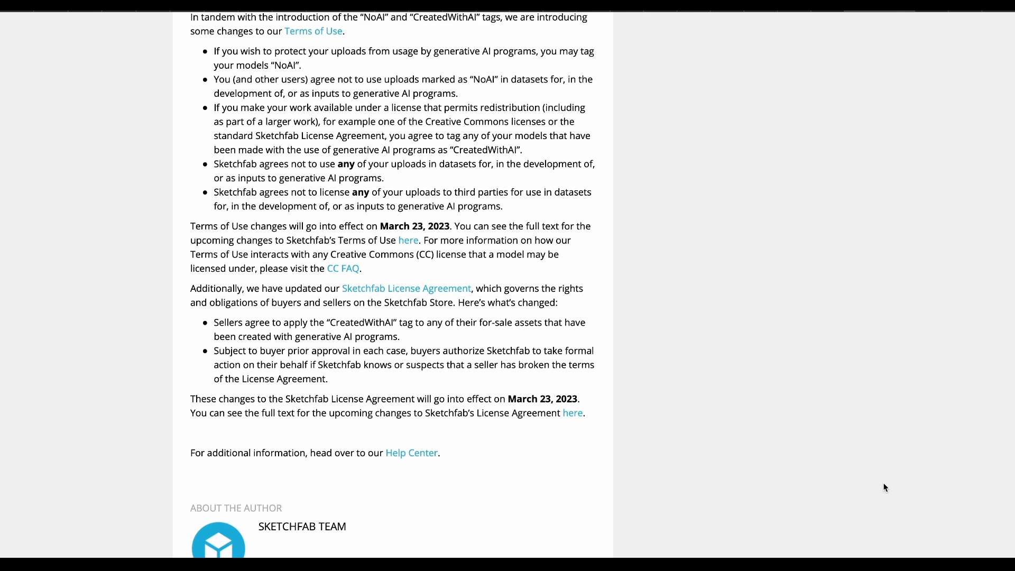
{"action": "scroll", "scroll_direction": "up", "scroll_amount": 3}
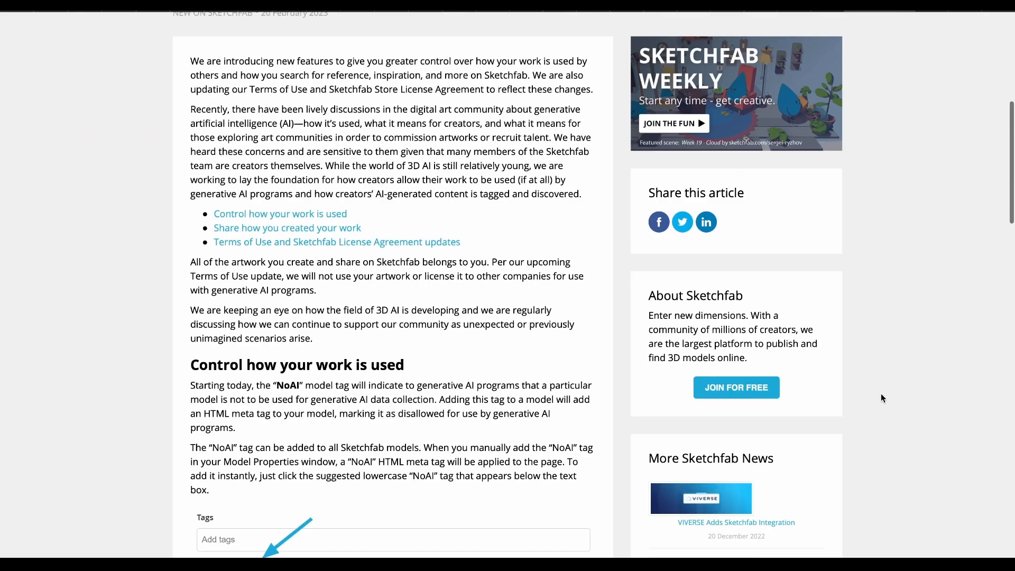
{"action": "scroll", "scroll_direction": "up", "scroll_amount": 3}
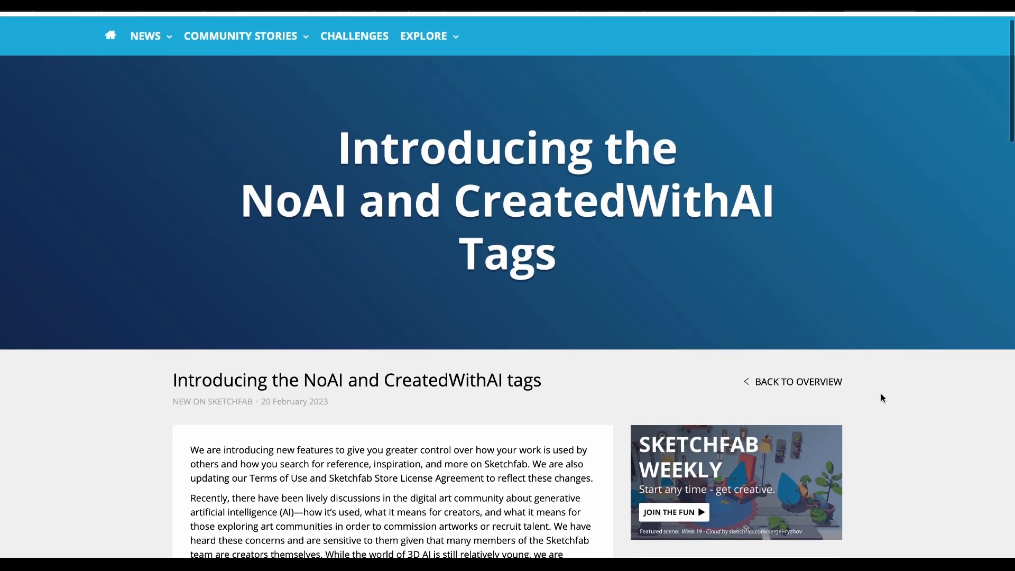
{"action": "scroll", "scroll_direction": "down", "scroll_amount": 3}
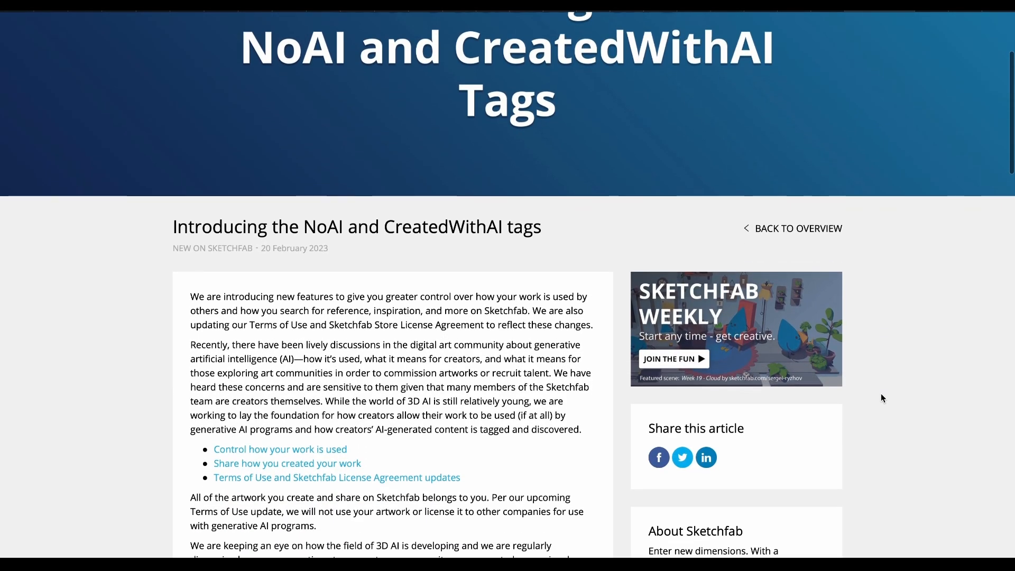
Step: Browse Explore > Downloadable models and scroll the model grid
{"action": "left_click", "coordinate": [117, 29]}
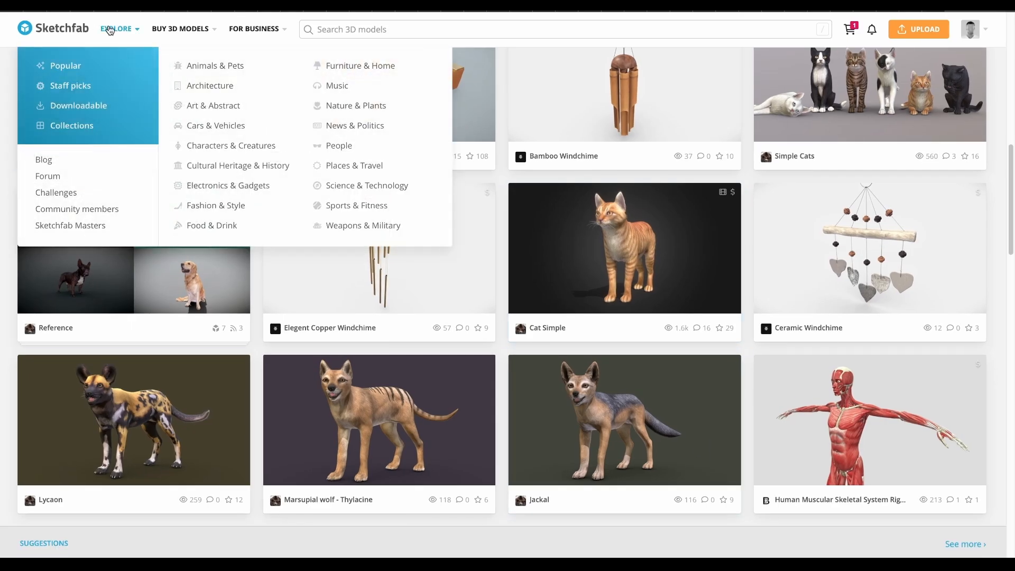
{"action": "left_click", "coordinate": [80, 105]}
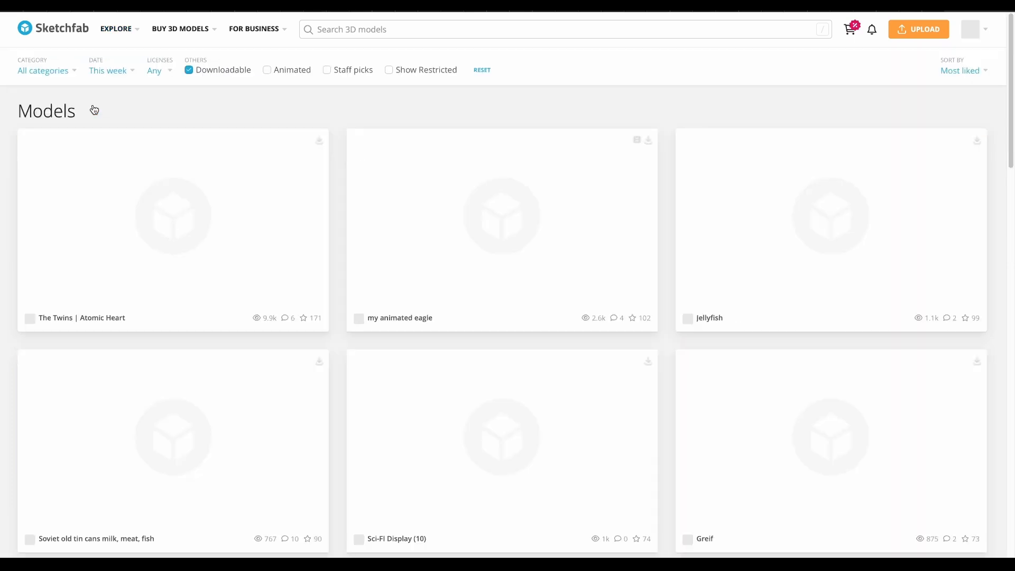
{"action": "scroll", "scroll_direction": "down", "scroll_amount": 3}
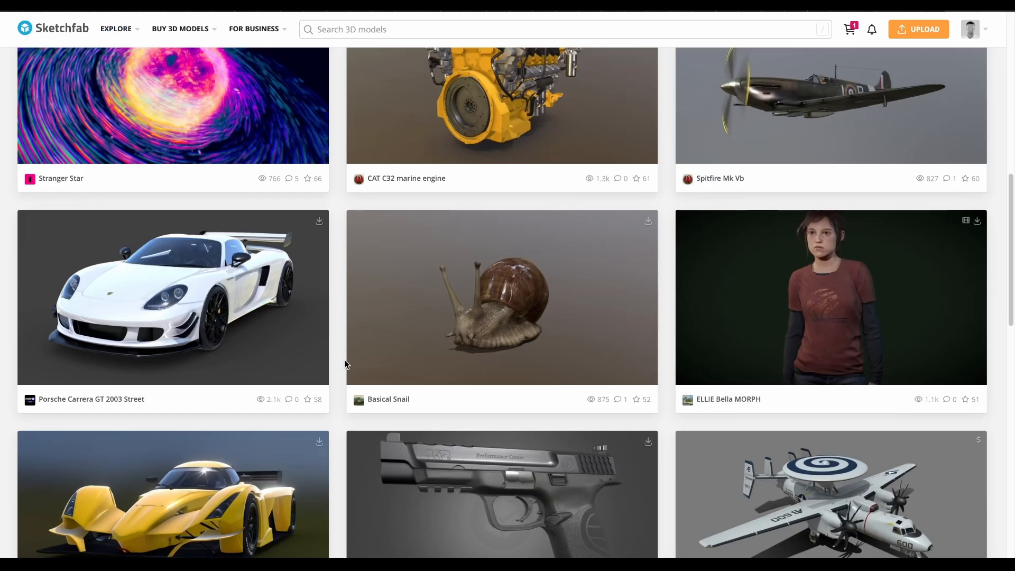
{"action": "scroll", "scroll_direction": "down", "scroll_amount": 3}
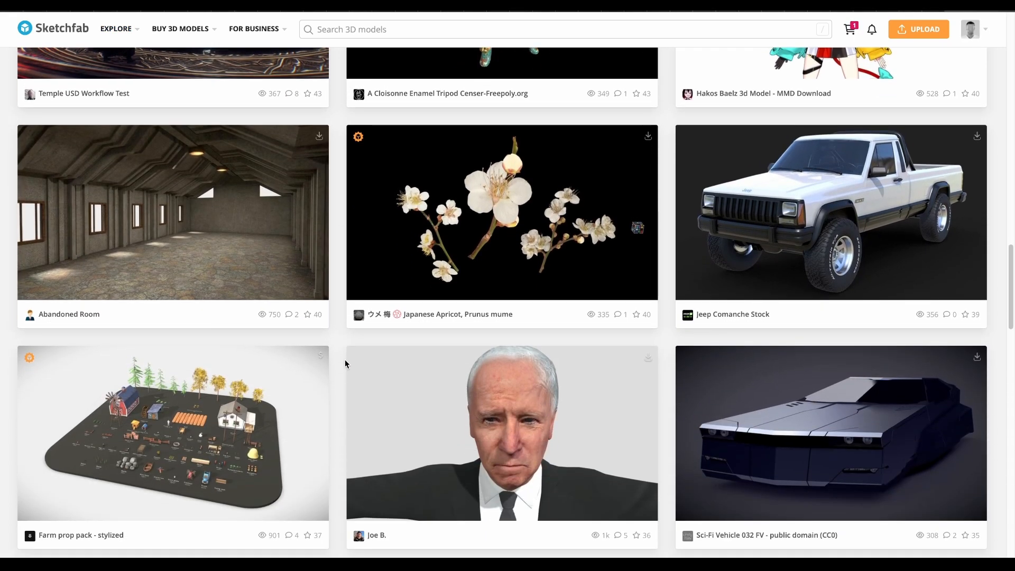
{"action": "scroll", "scroll_direction": "down", "scroll_amount": 3}
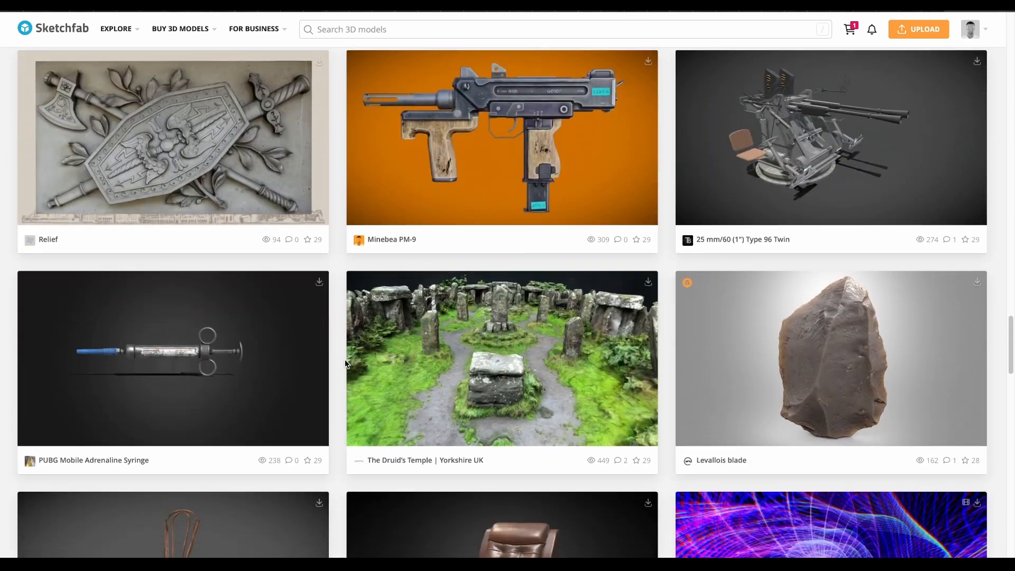
{"action": "scroll", "scroll_direction": "down", "scroll_amount": 3}
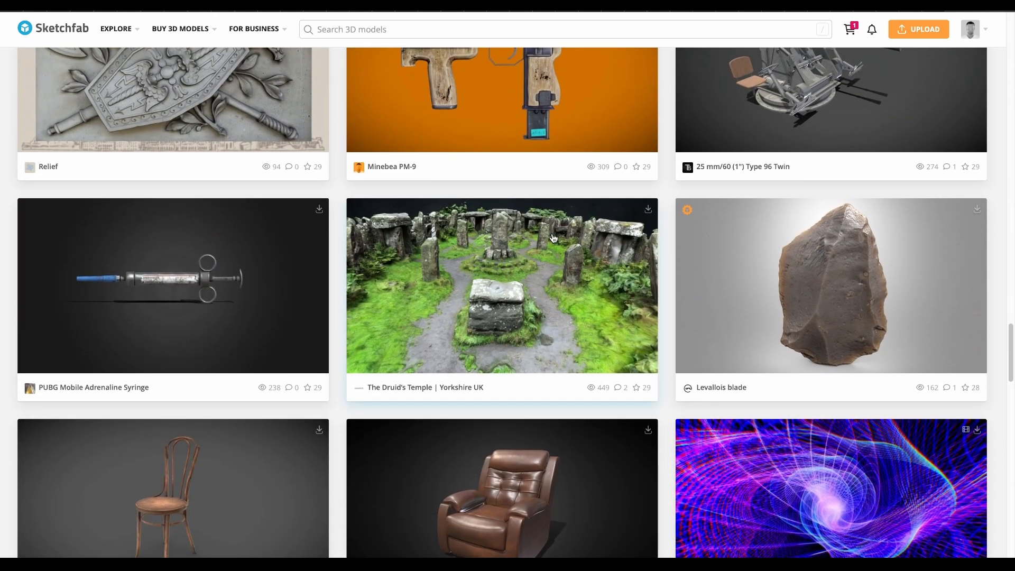
Step: Open The Druid's Temple | Yorkshire UK model page
{"action": "left_click", "coordinate": [501, 286]}
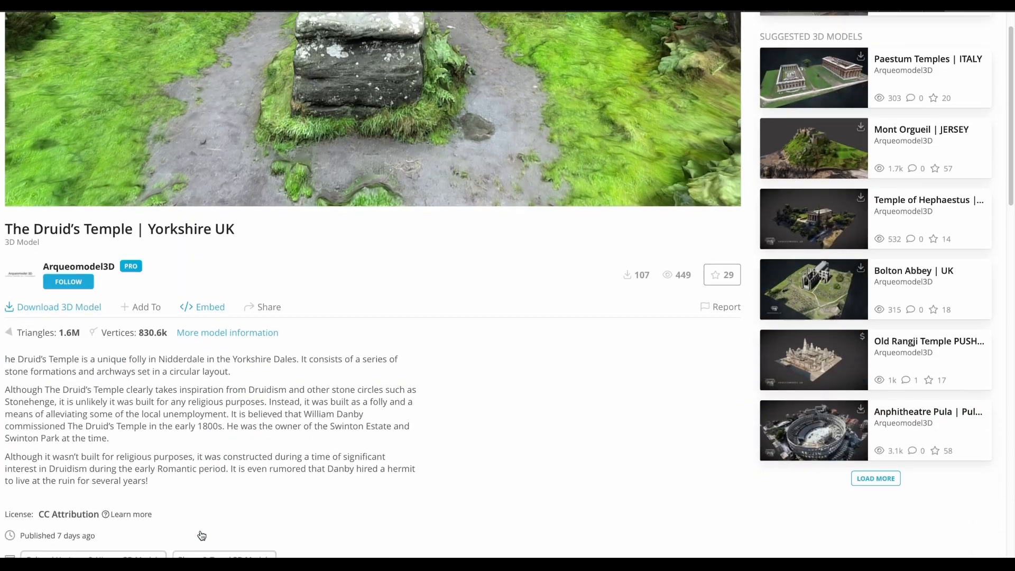
{"action": "scroll", "scroll_direction": "up", "scroll_amount": 3}
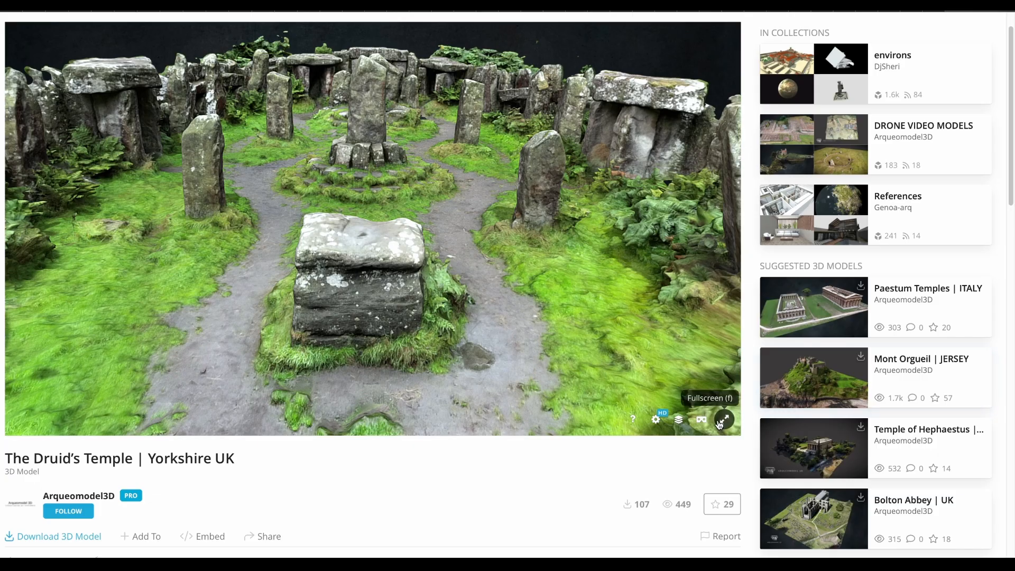